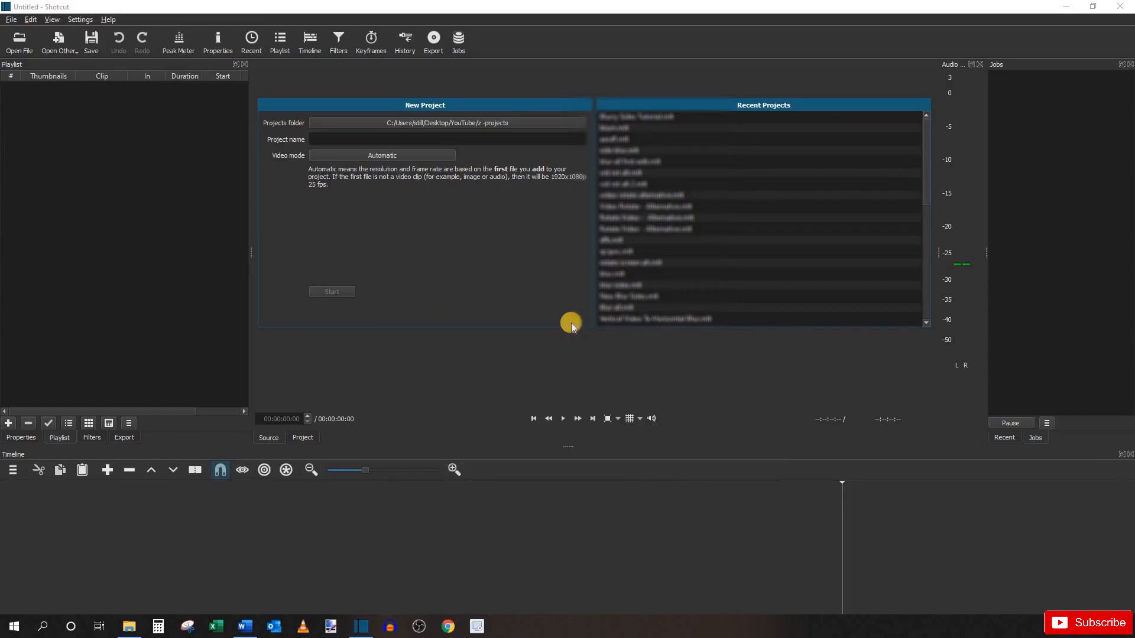
{"action": "mouse_move", "coordinate": [108, 20]}
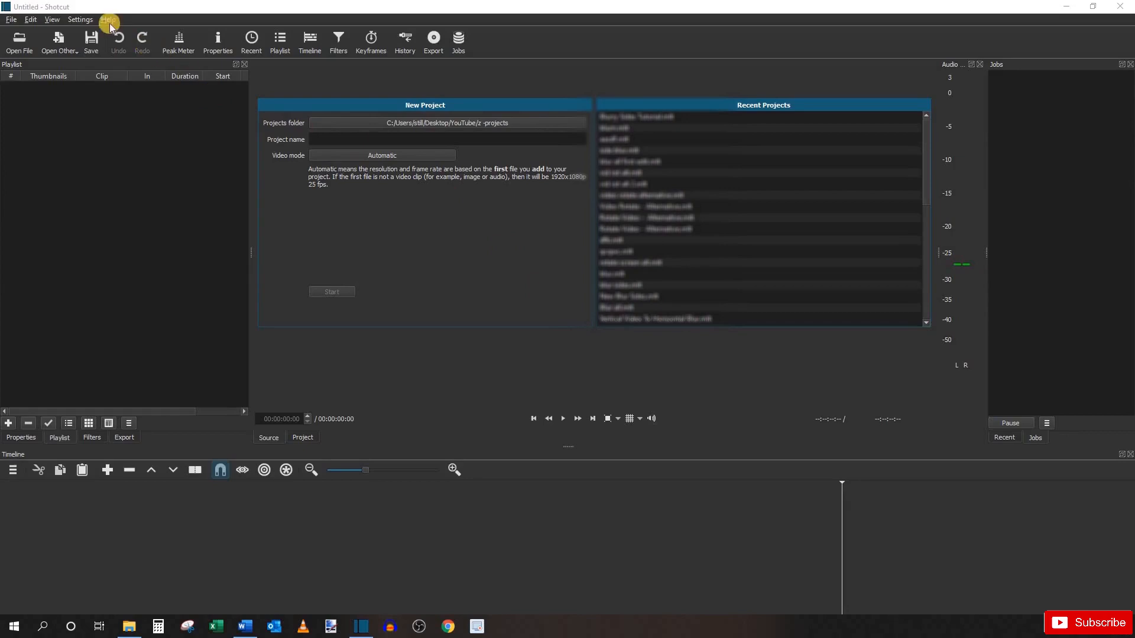
{"action": "mouse_move", "coordinate": [312, 136]}
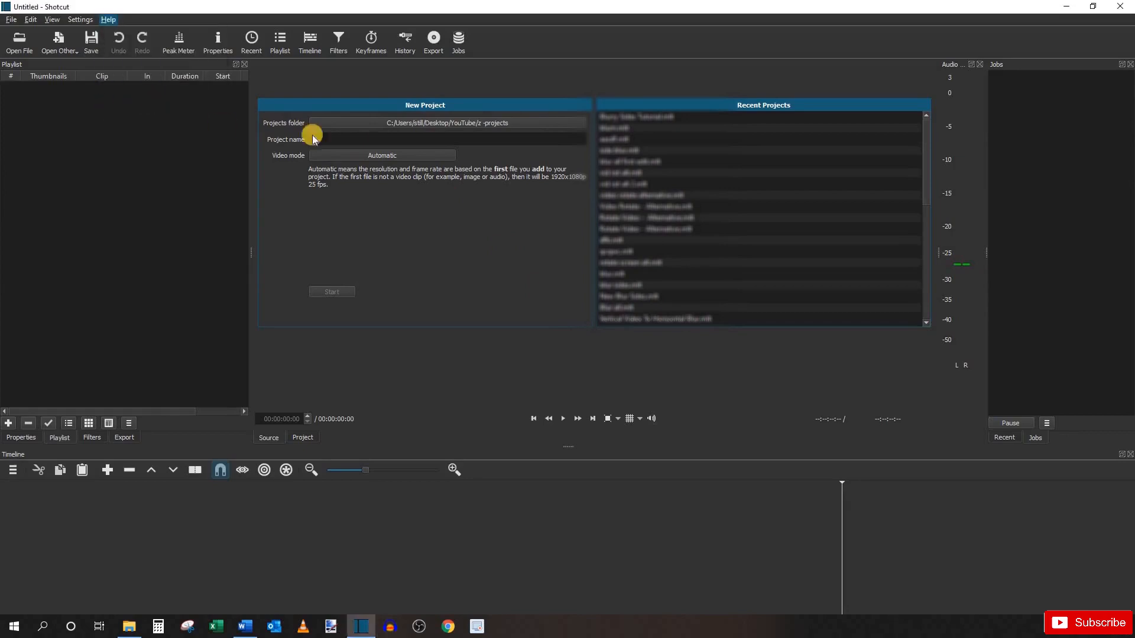
Check Shotcut's version information and dismiss it
{"action": "left_click", "coordinate": [107, 20]}
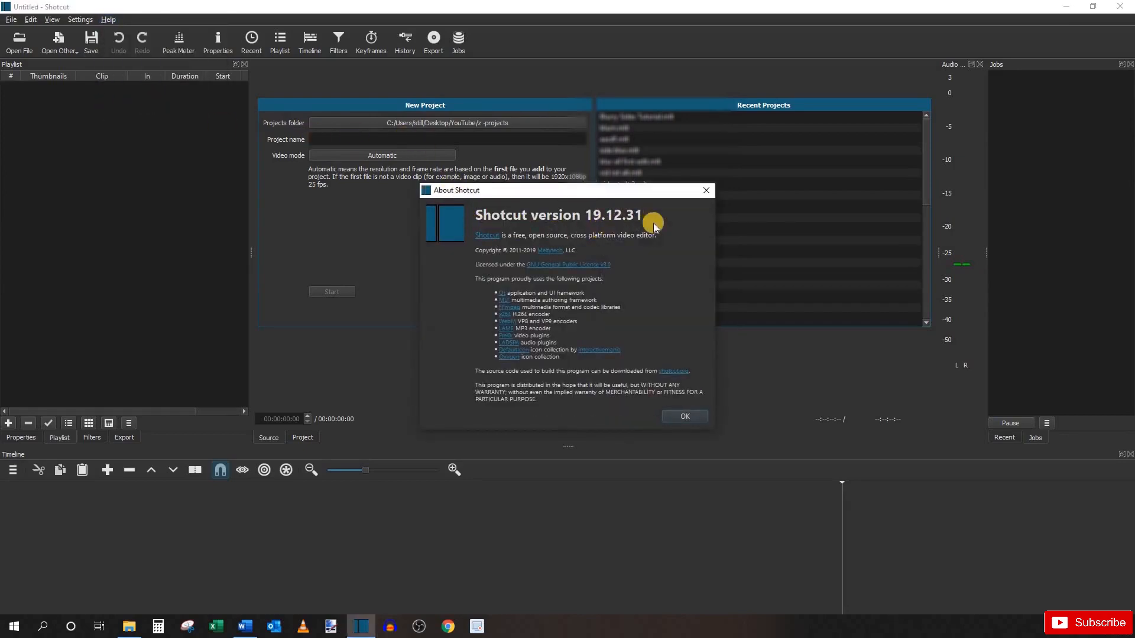
{"action": "mouse_move", "coordinate": [676, 291]}
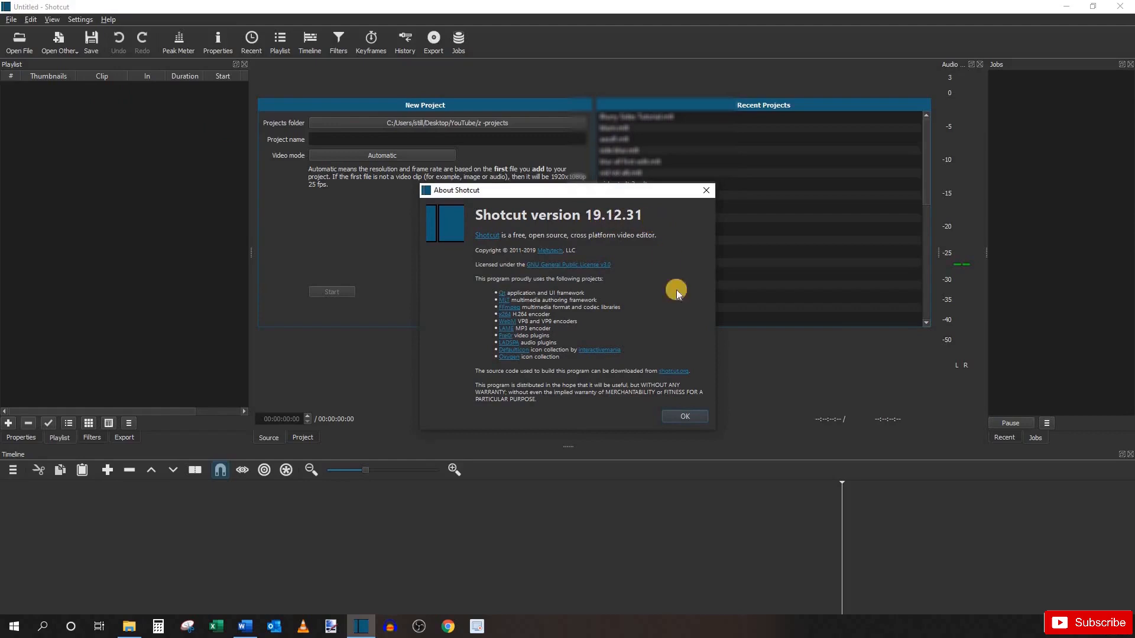
{"action": "left_click", "coordinate": [683, 416]}
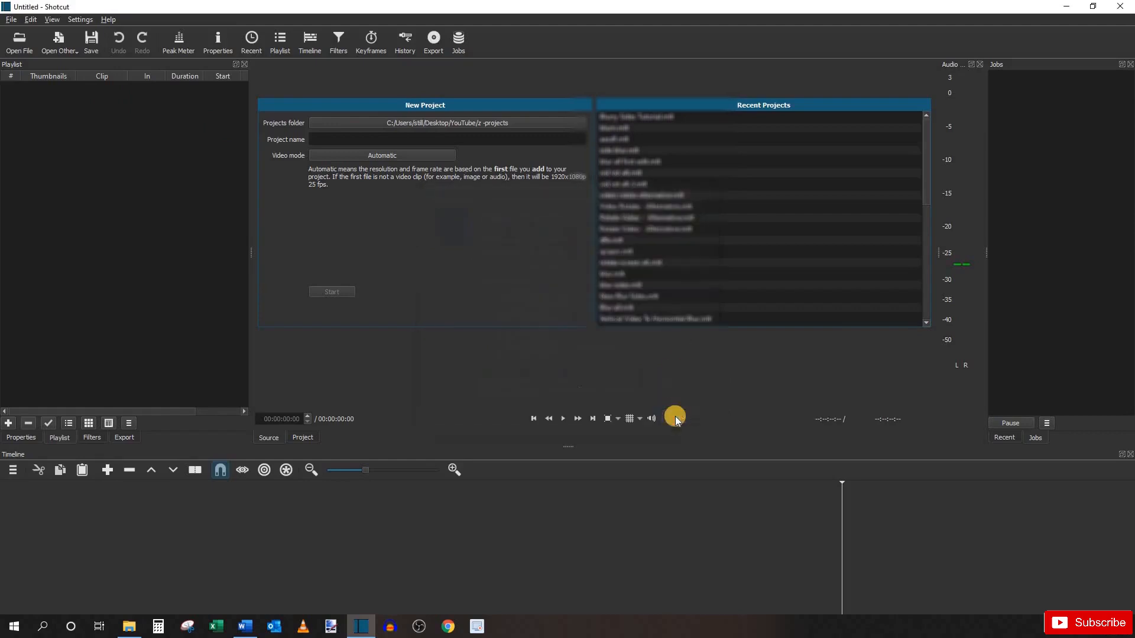
{"action": "mouse_move", "coordinate": [671, 414]}
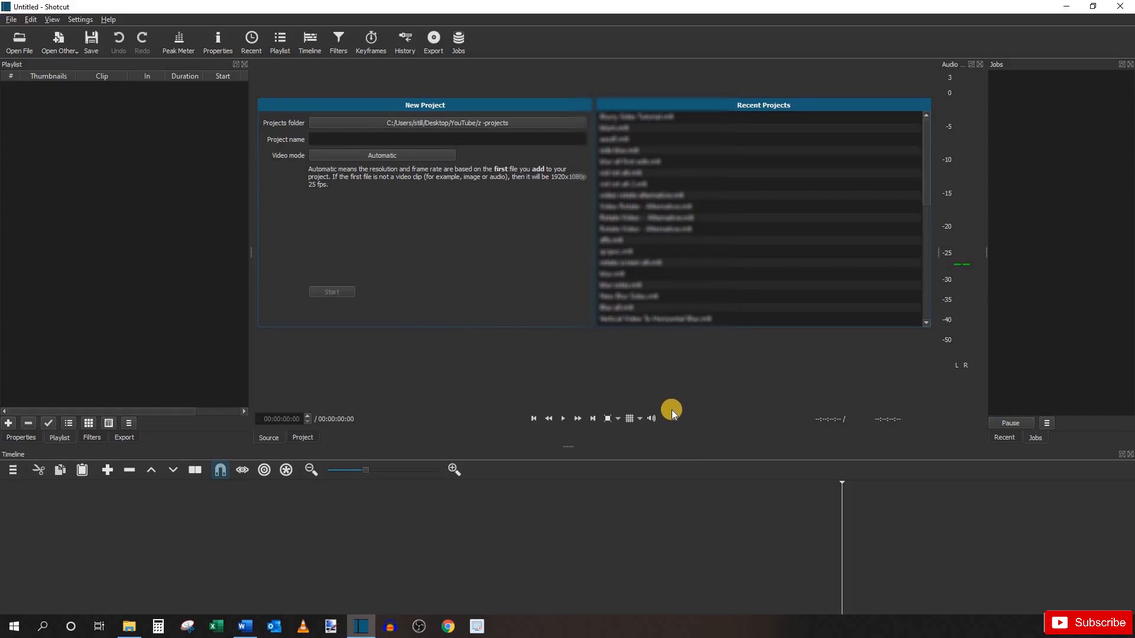
Create the project 'Blurry Sides - Tutorial' with HD 1080p 60 fps video mode
{"action": "left_click", "coordinate": [415, 140]}
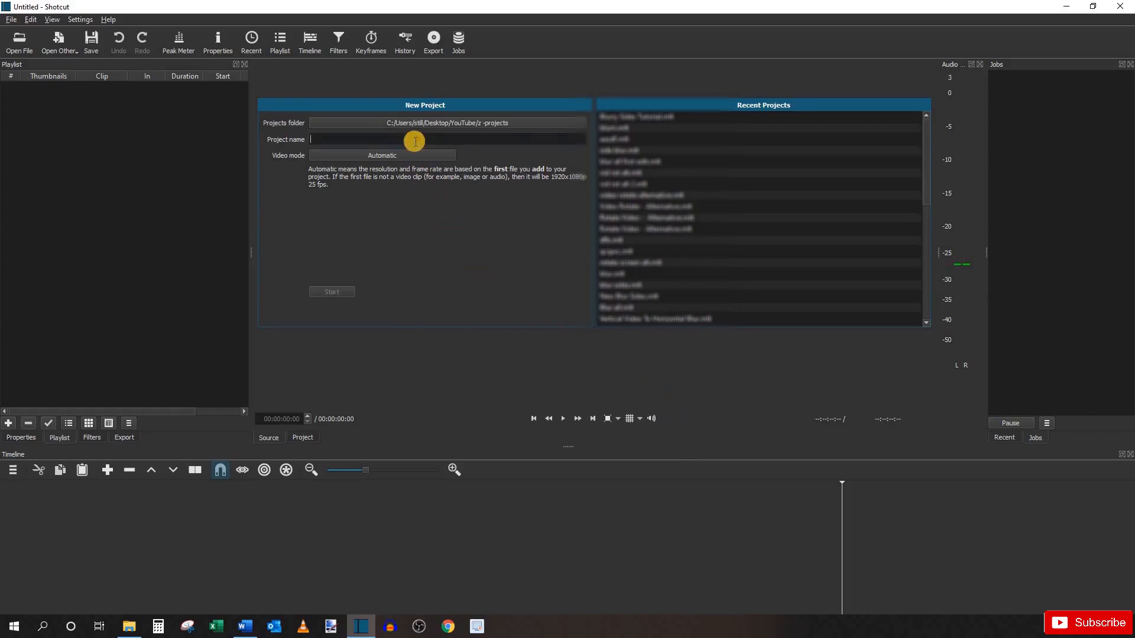
{"action": "type", "text": "Blurry Sides - Tu"}
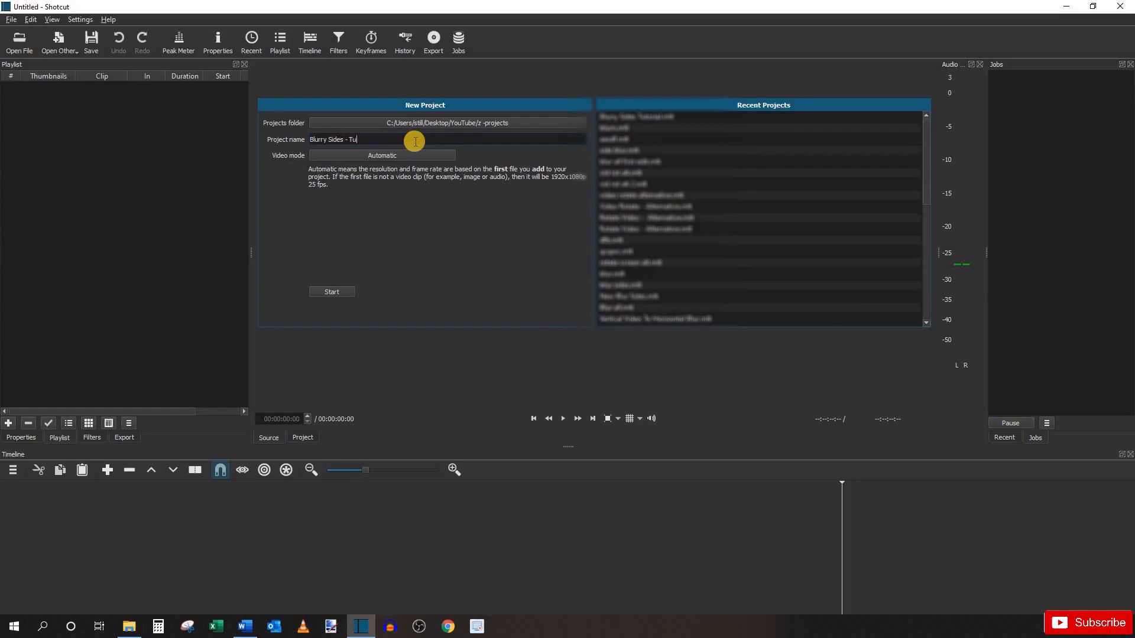
{"action": "type", "text": "torial"}
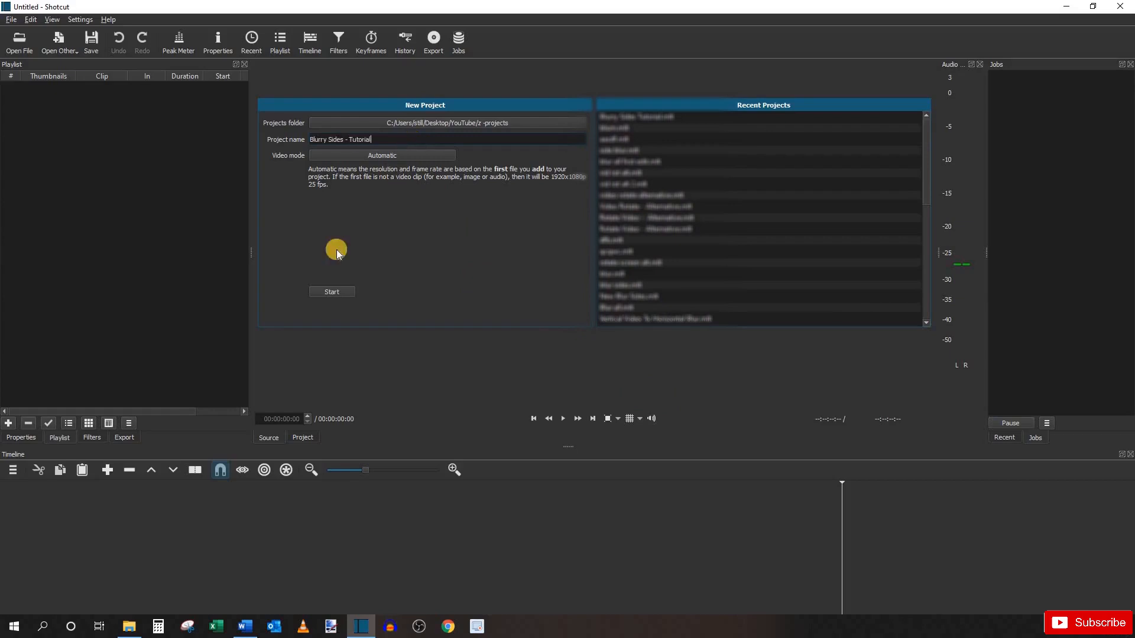
{"action": "mouse_move", "coordinate": [368, 158]}
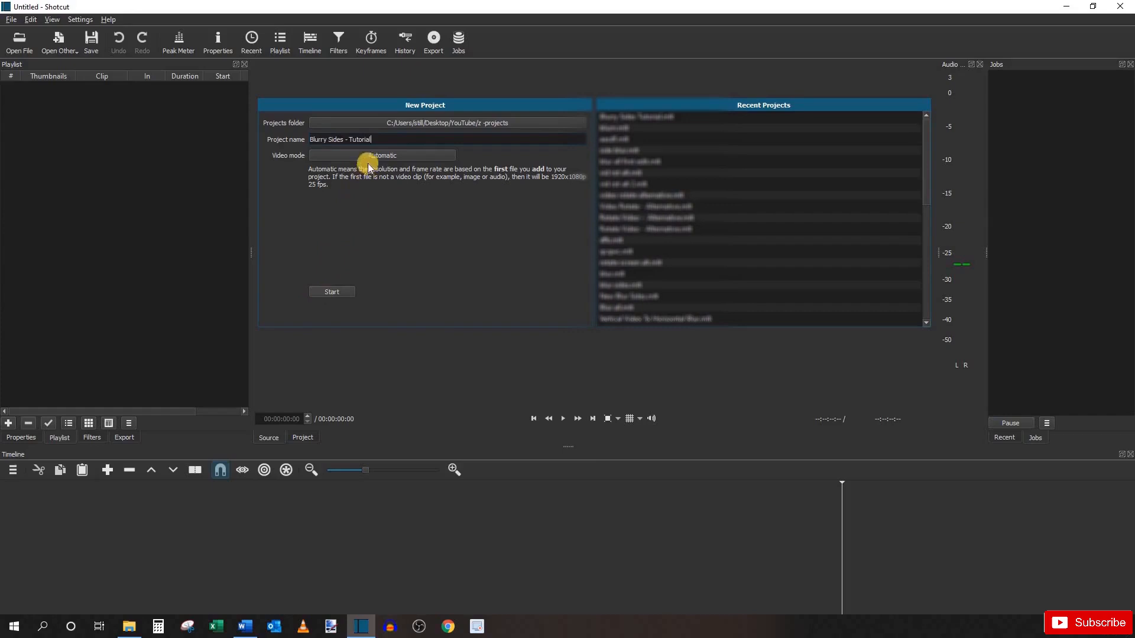
{"action": "left_click", "coordinate": [382, 155]}
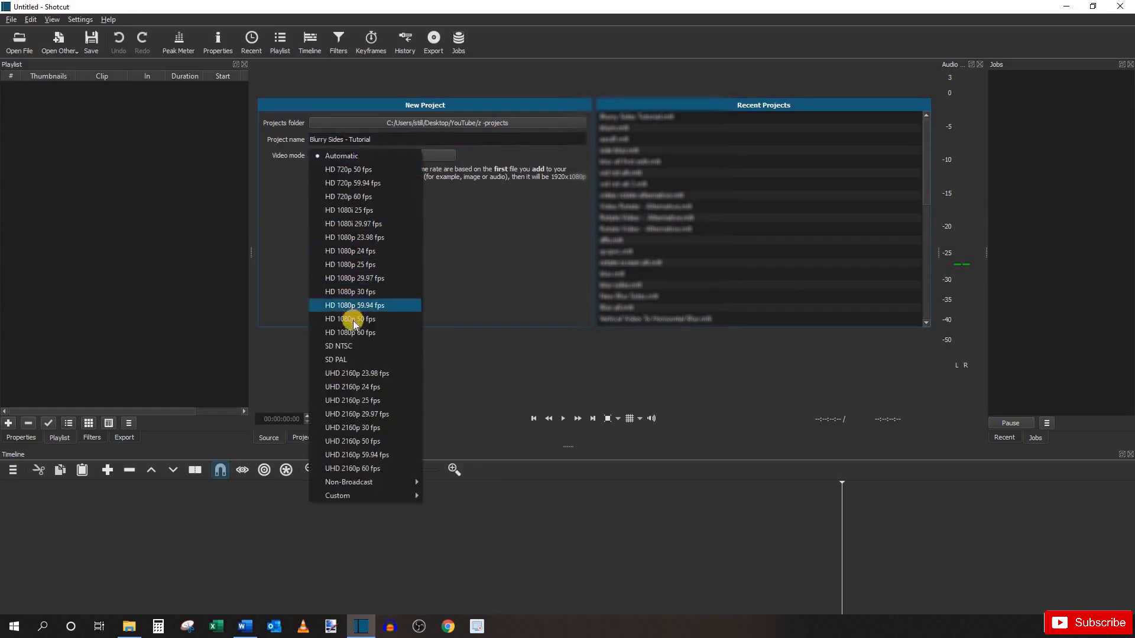
{"action": "mouse_move", "coordinate": [355, 318]}
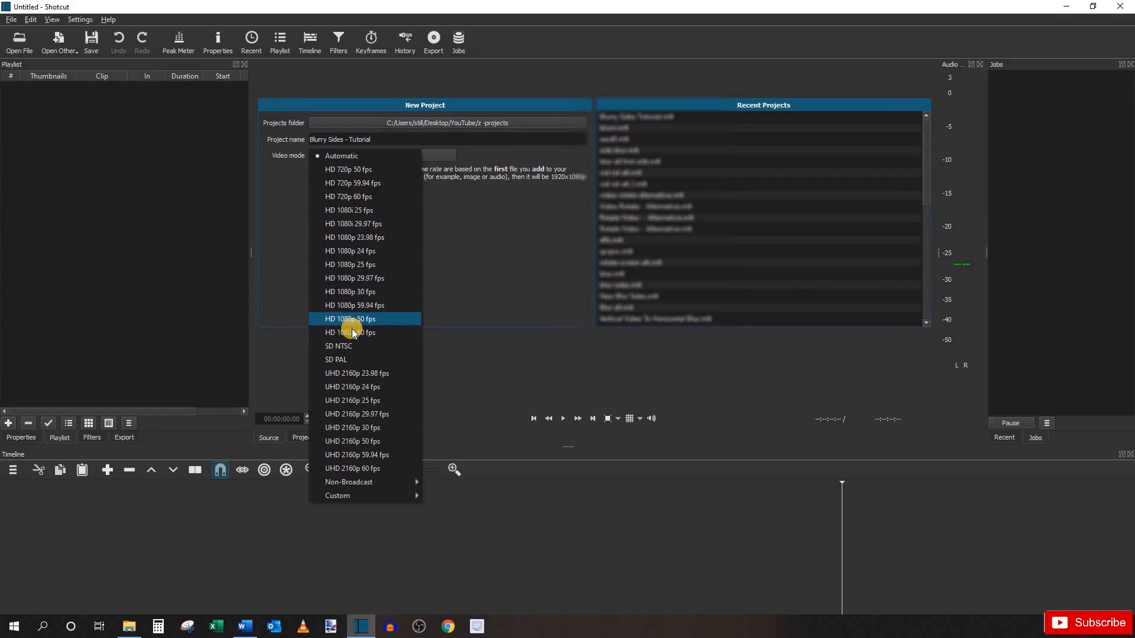
{"action": "left_click", "coordinate": [350, 332]}
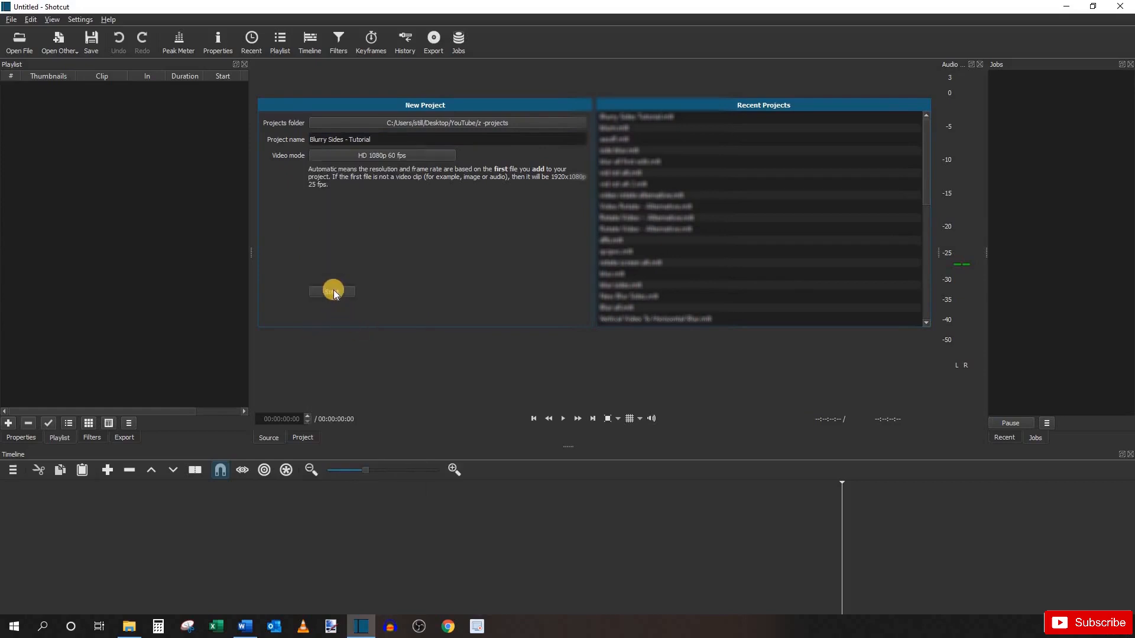
{"action": "left_click", "coordinate": [331, 291]}
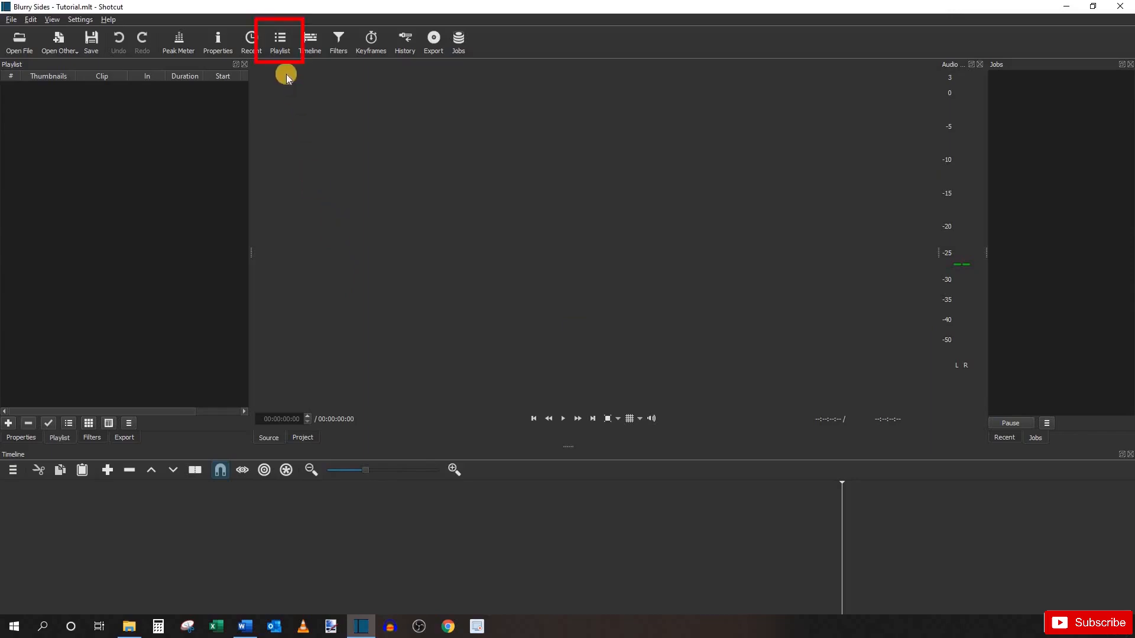
{"action": "mouse_move", "coordinate": [279, 40]}
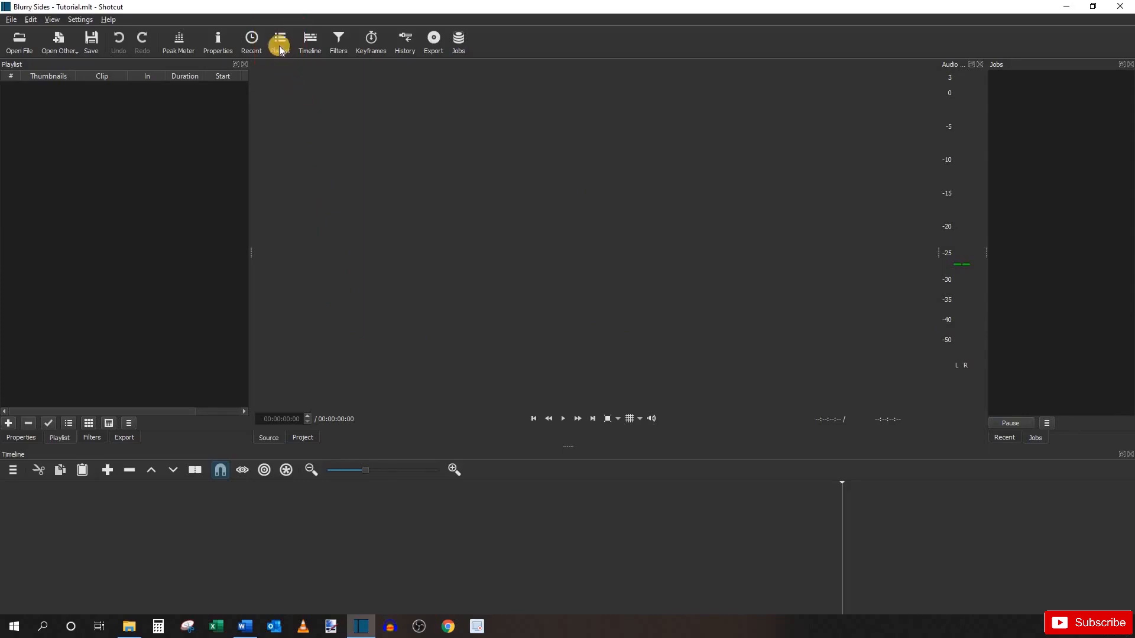
{"action": "mouse_move", "coordinate": [149, 139]}
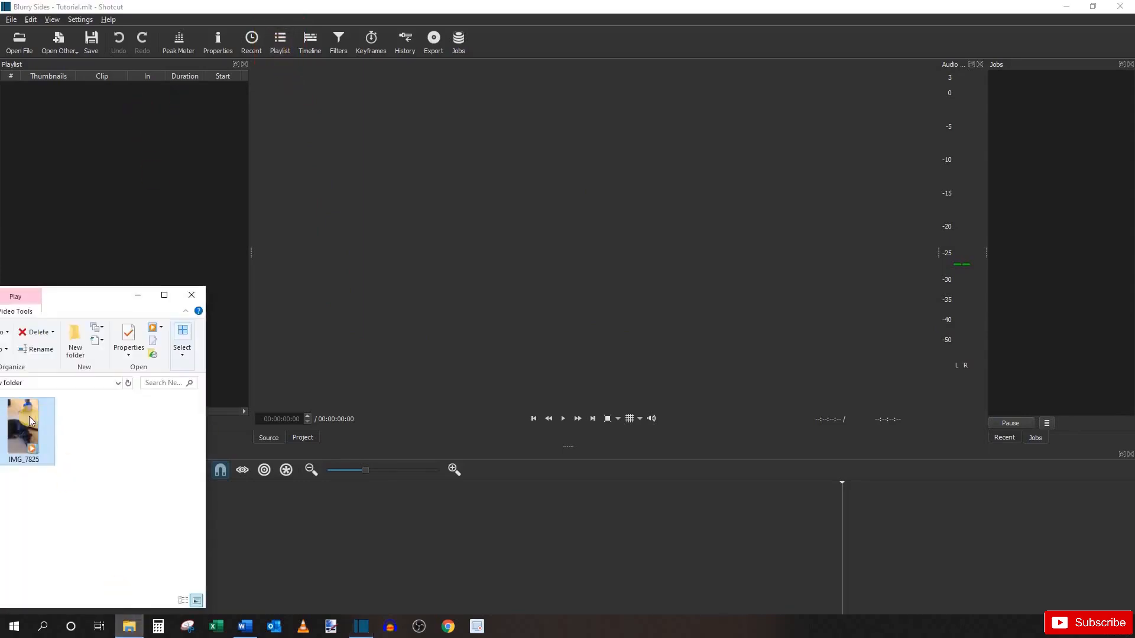
{"action": "mouse_move", "coordinate": [92, 217]}
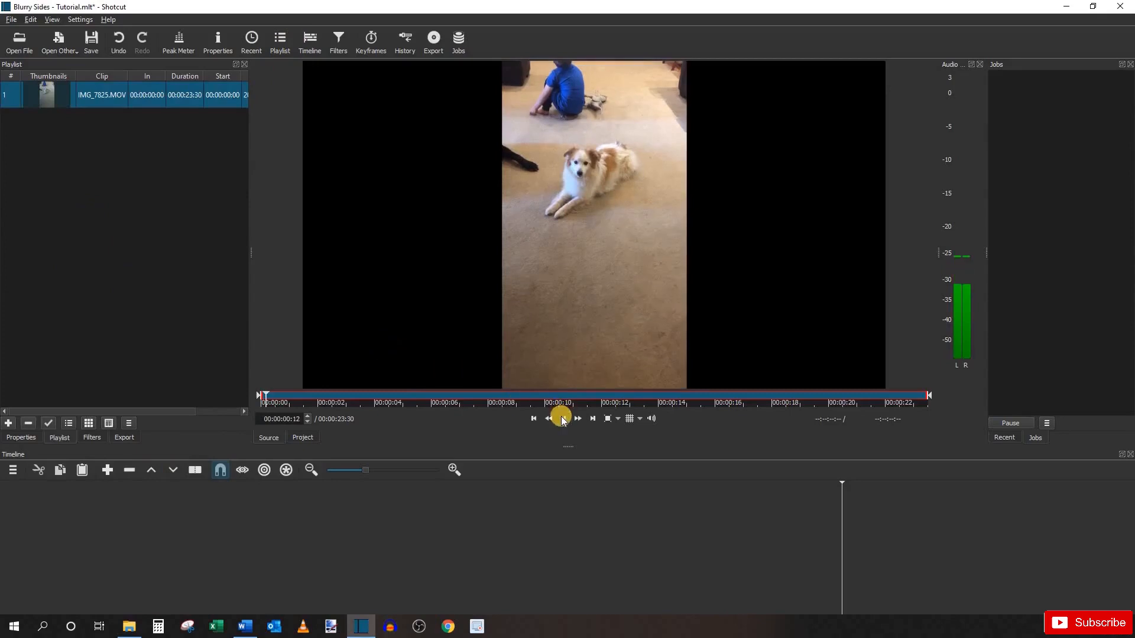
Pause the preview and add a second video track so the timeline has V1 and V2
{"action": "left_click", "coordinate": [561, 419]}
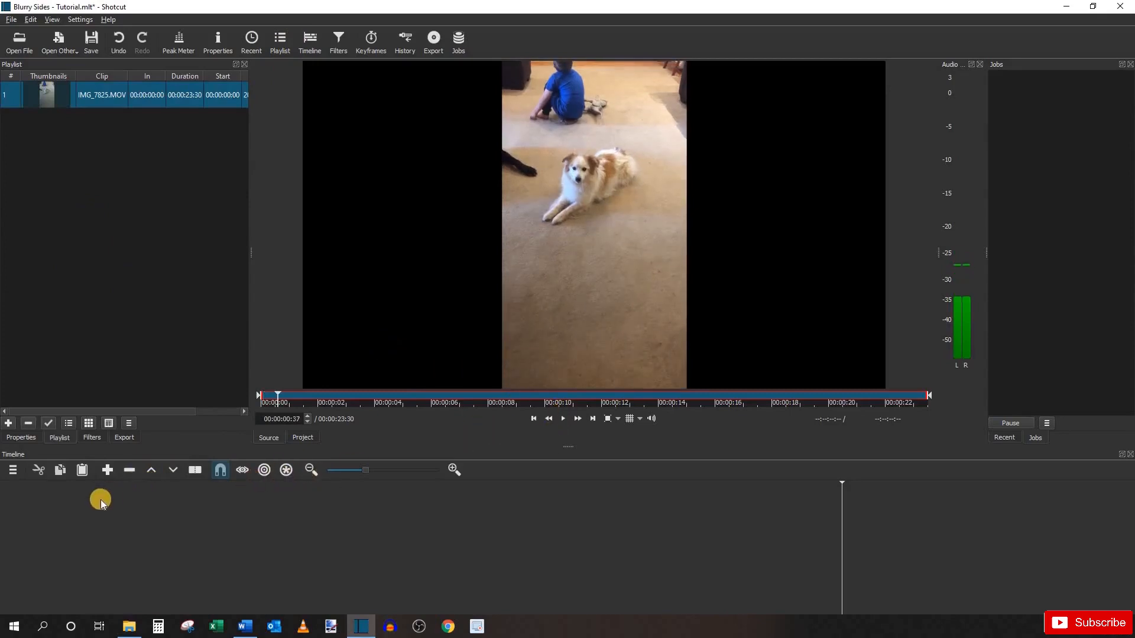
{"action": "left_click", "coordinate": [12, 470]}
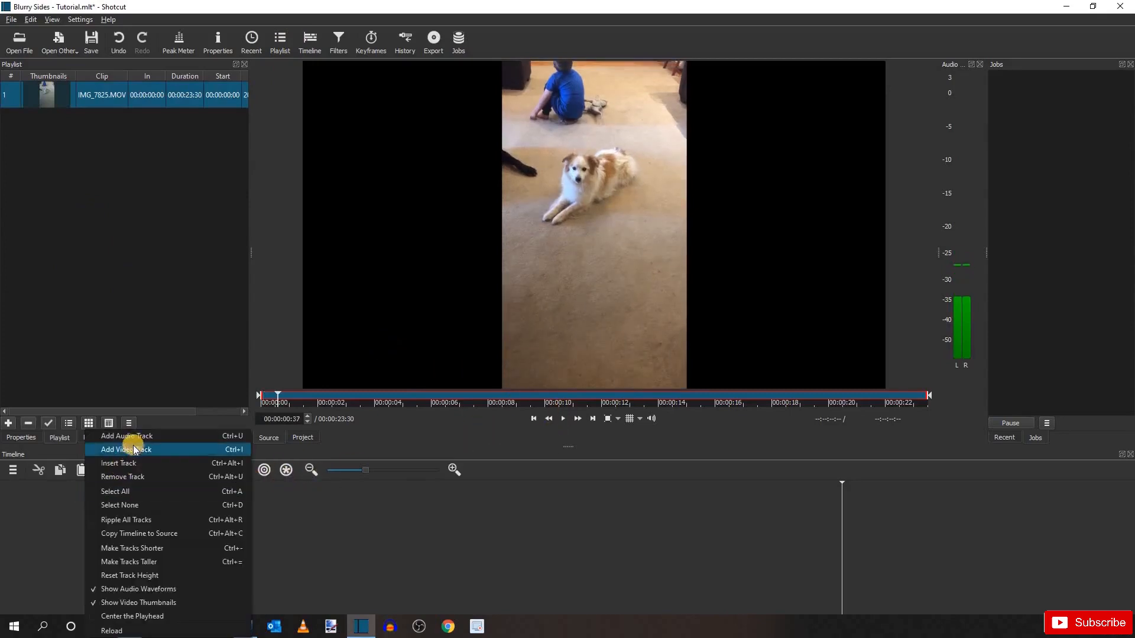
{"action": "left_click", "coordinate": [125, 449]}
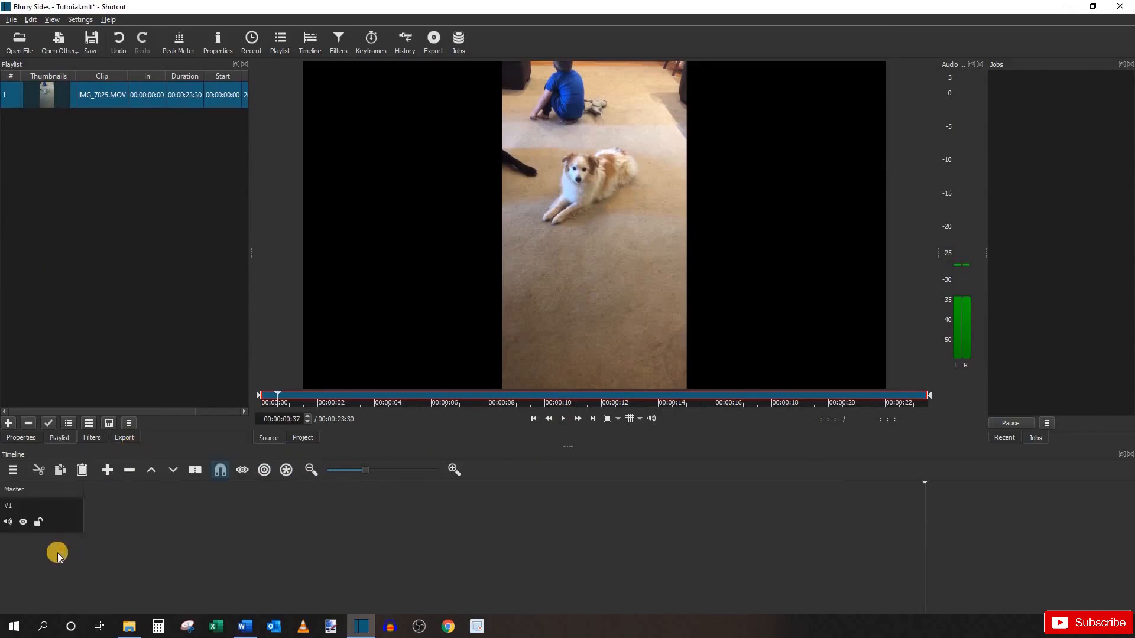
{"action": "mouse_move", "coordinate": [111, 457]}
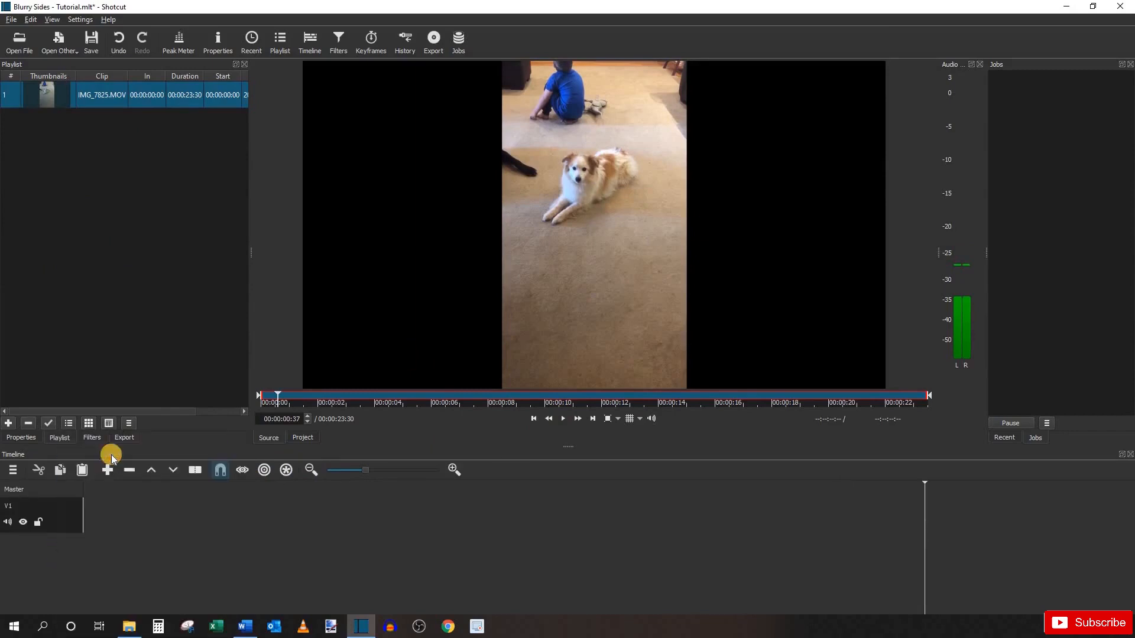
{"action": "left_click", "coordinate": [108, 470]}
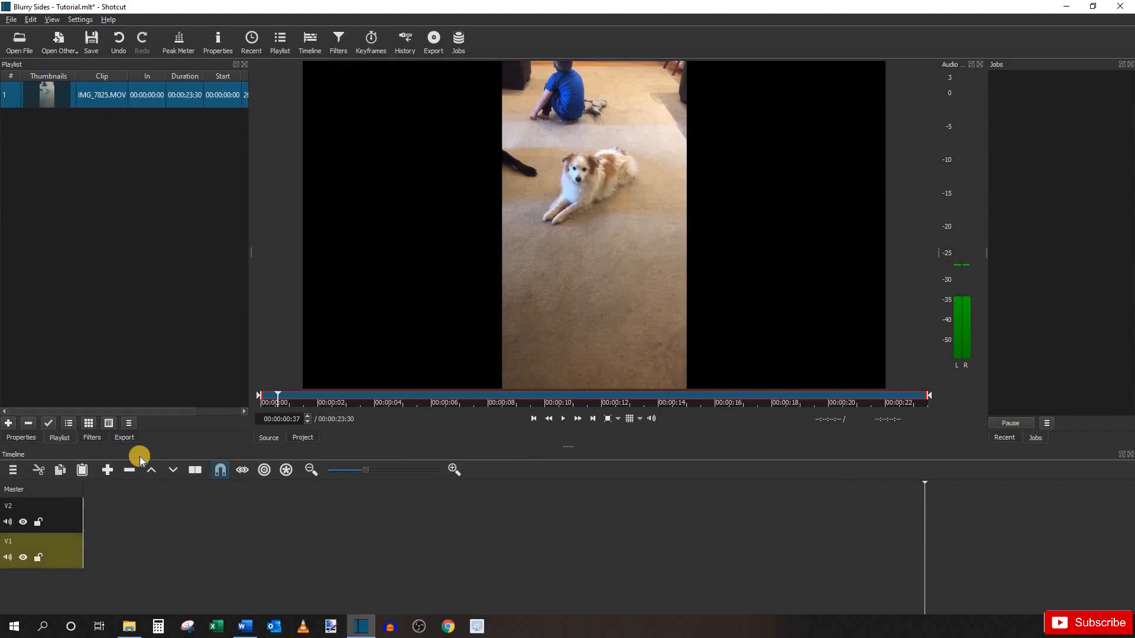
{"action": "mouse_move", "coordinate": [143, 443]}
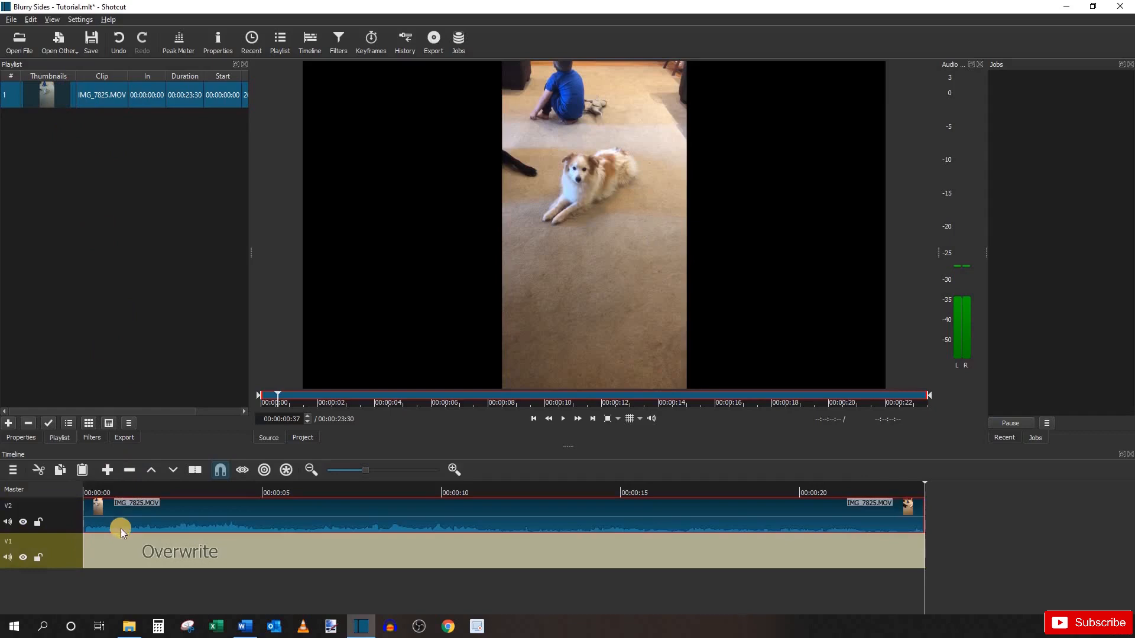
Place a second clip copy on V1, detach its audio and remove that audio track
{"action": "left_click", "coordinate": [133, 543]}
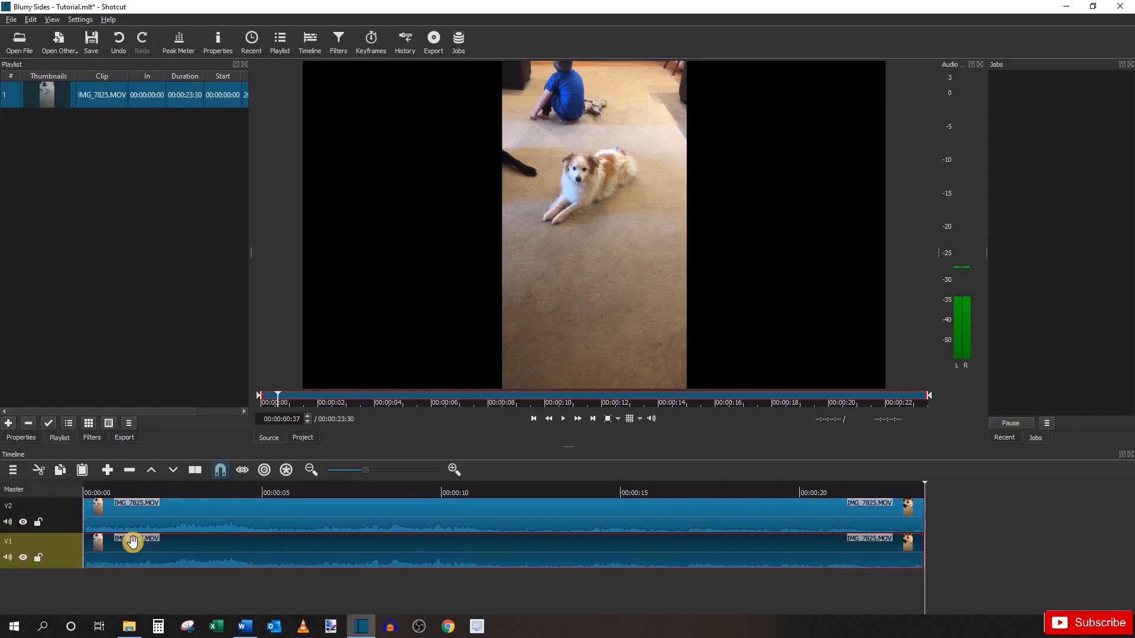
{"action": "mouse_move", "coordinate": [166, 556]}
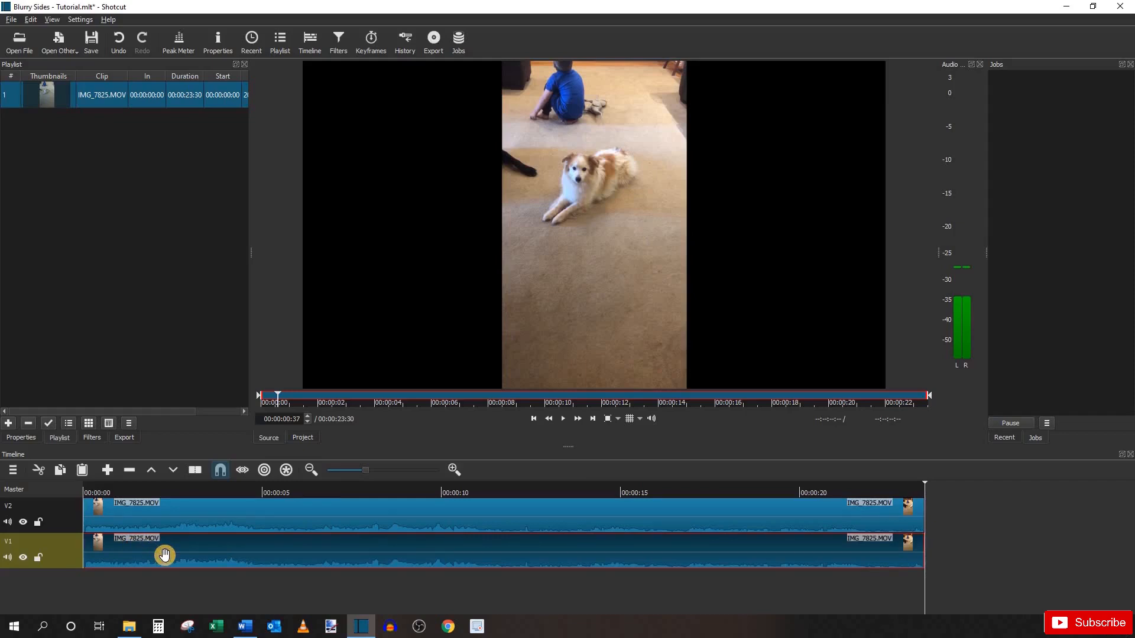
{"action": "right_click", "coordinate": [164, 556]}
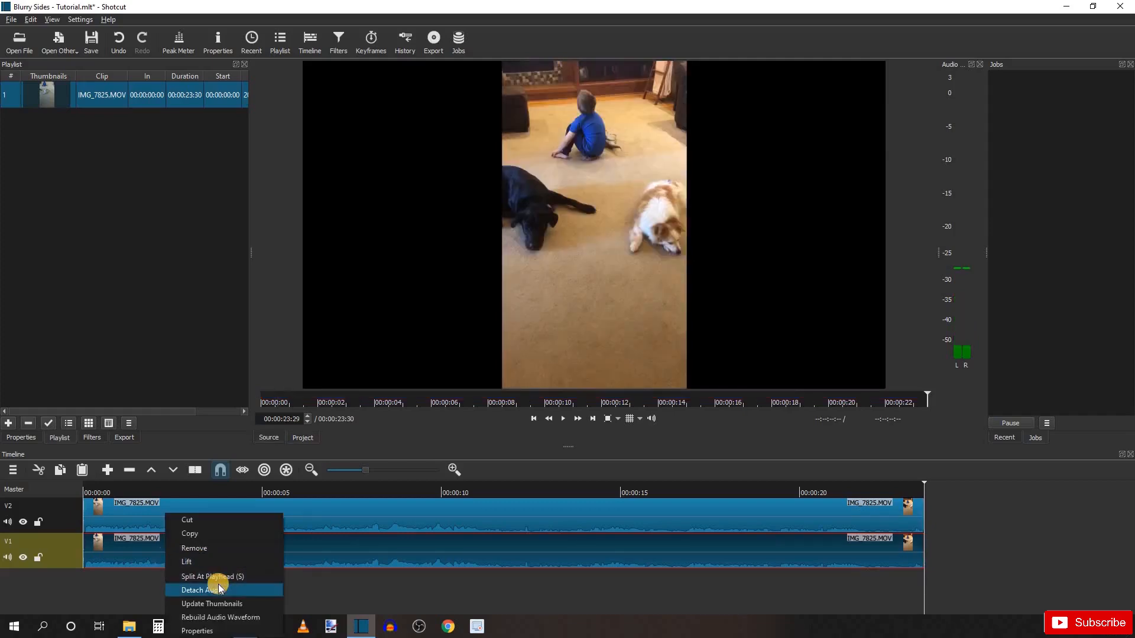
{"action": "left_click", "coordinate": [201, 590]}
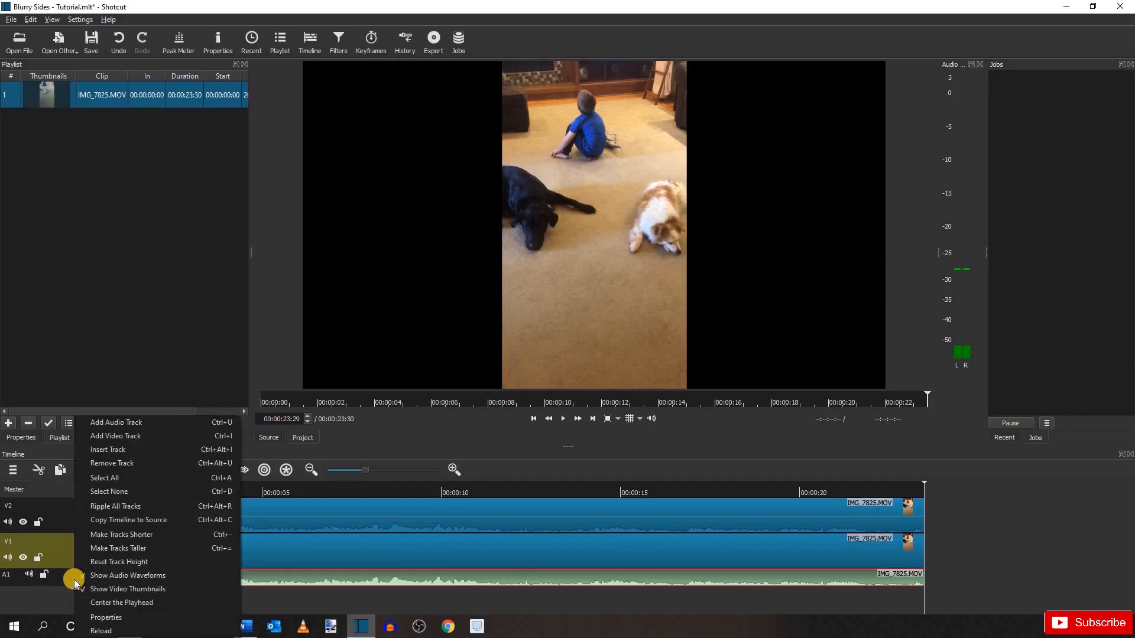
{"action": "mouse_move", "coordinate": [111, 464]}
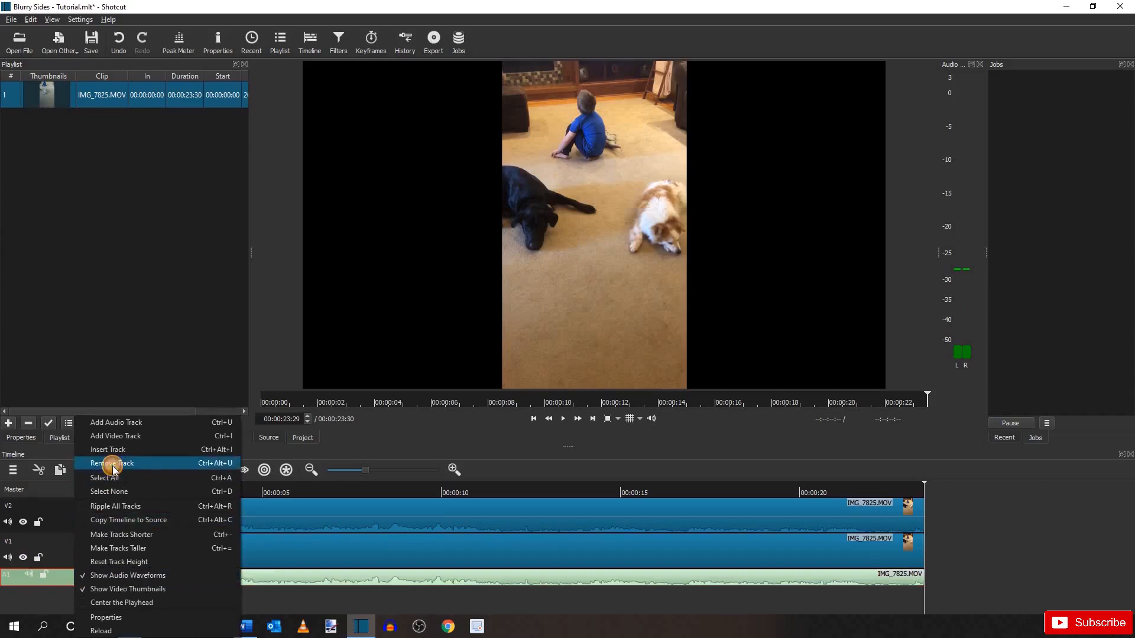
{"action": "left_click", "coordinate": [111, 464]}
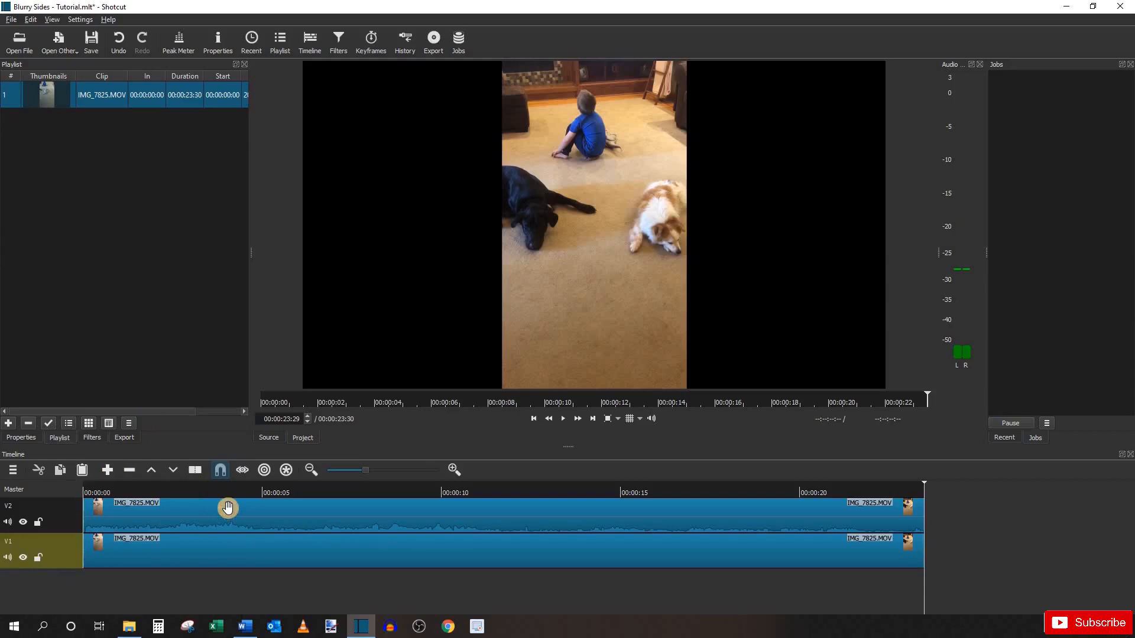
Give the lower clip a Size and Position filter in Distort mode to fill 1920x1080
{"action": "left_click", "coordinate": [392, 553]}
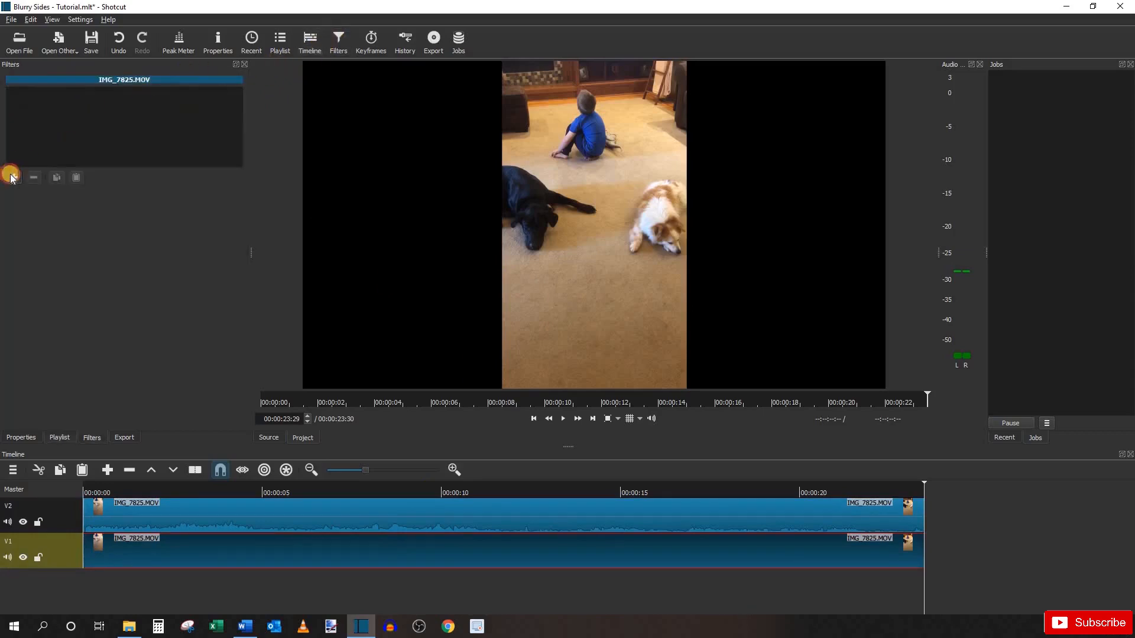
{"action": "left_click", "coordinate": [11, 178]}
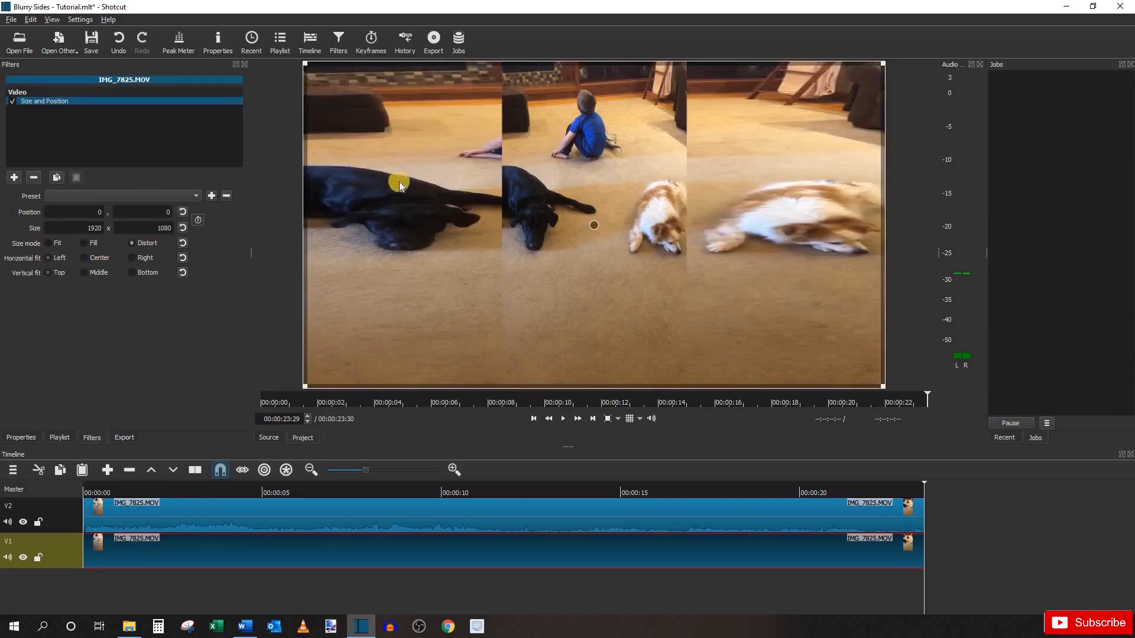
{"action": "mouse_move", "coordinate": [789, 177]}
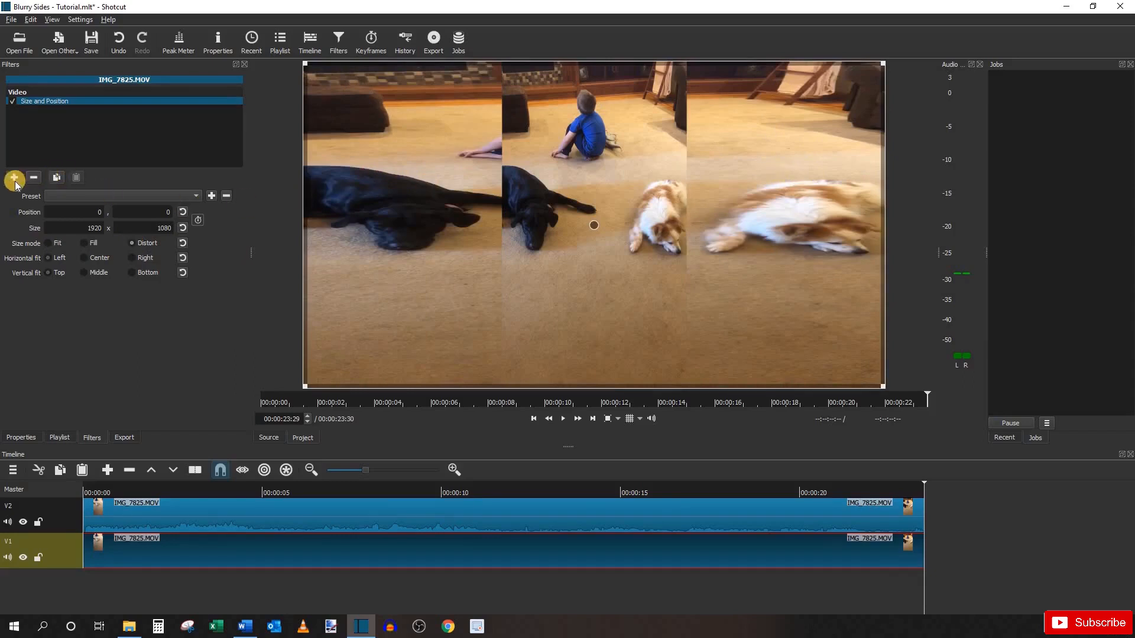
Add a Blur: Gaussian filter at amount 70 to the stretched lower clip
{"action": "left_click", "coordinate": [14, 179]}
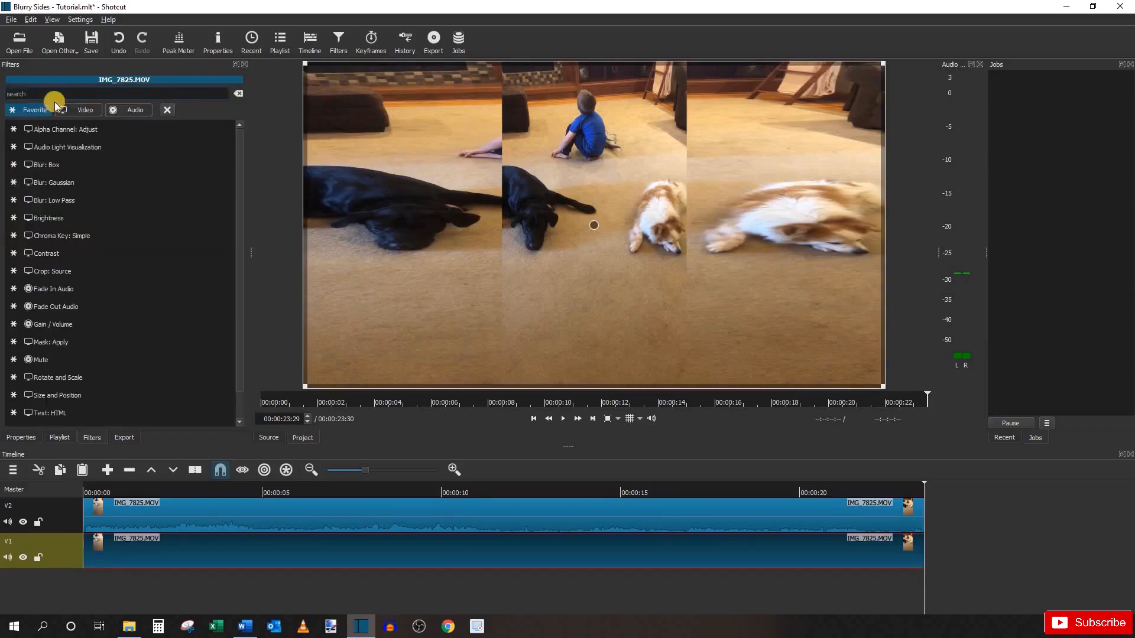
{"action": "type", "text": "b"}
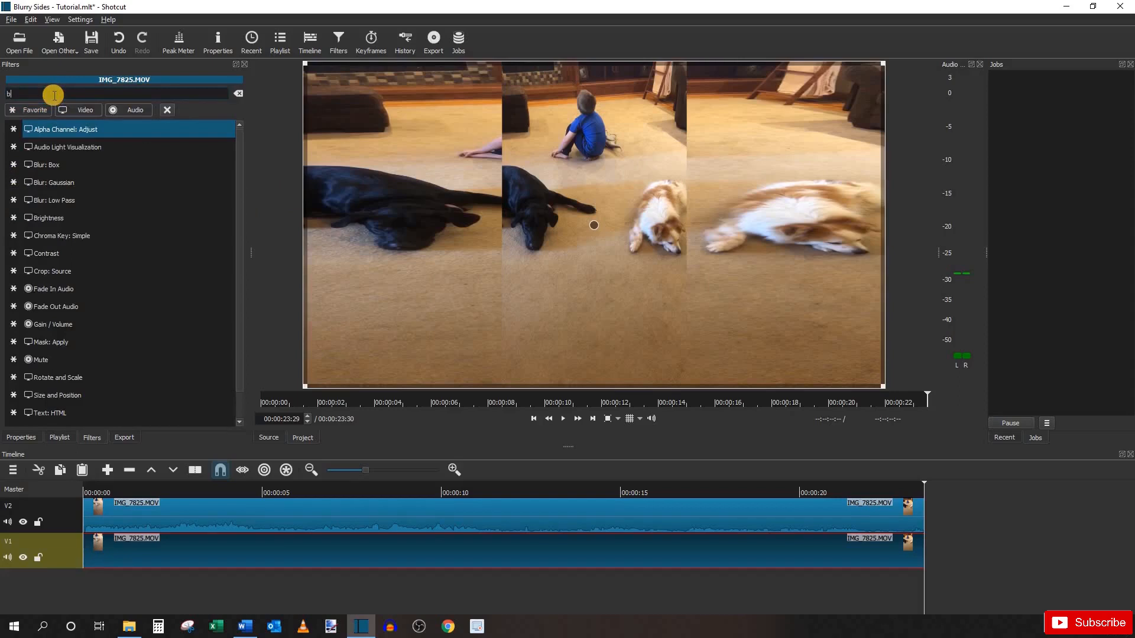
{"action": "type", "text": "lur"}
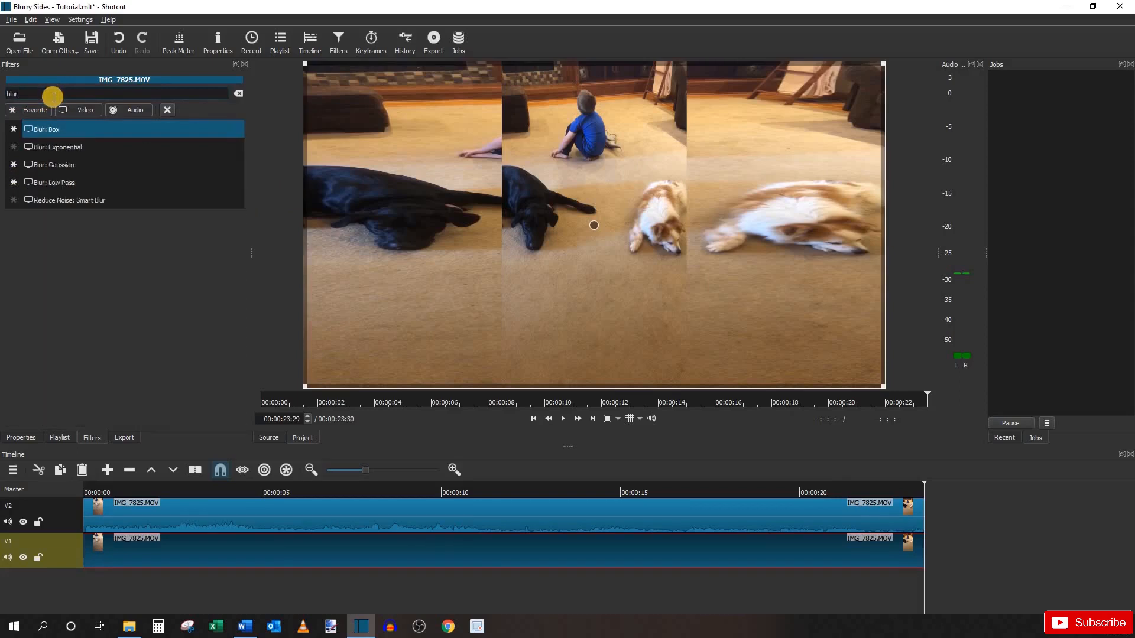
{"action": "left_click", "coordinate": [54, 164]}
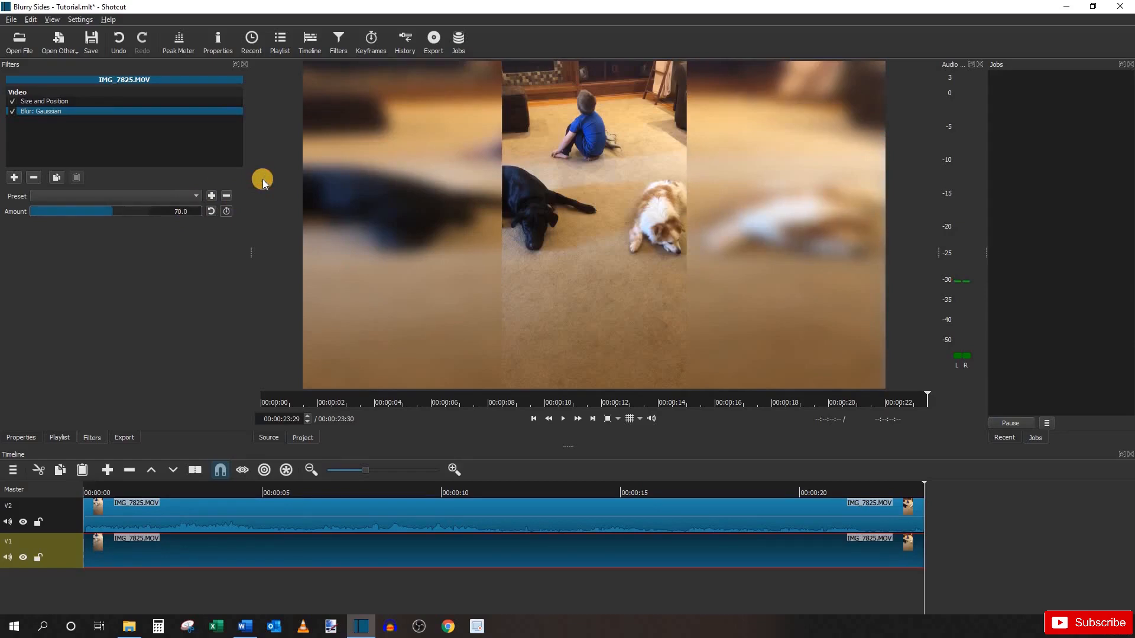
{"action": "mouse_move", "coordinate": [250, 179]}
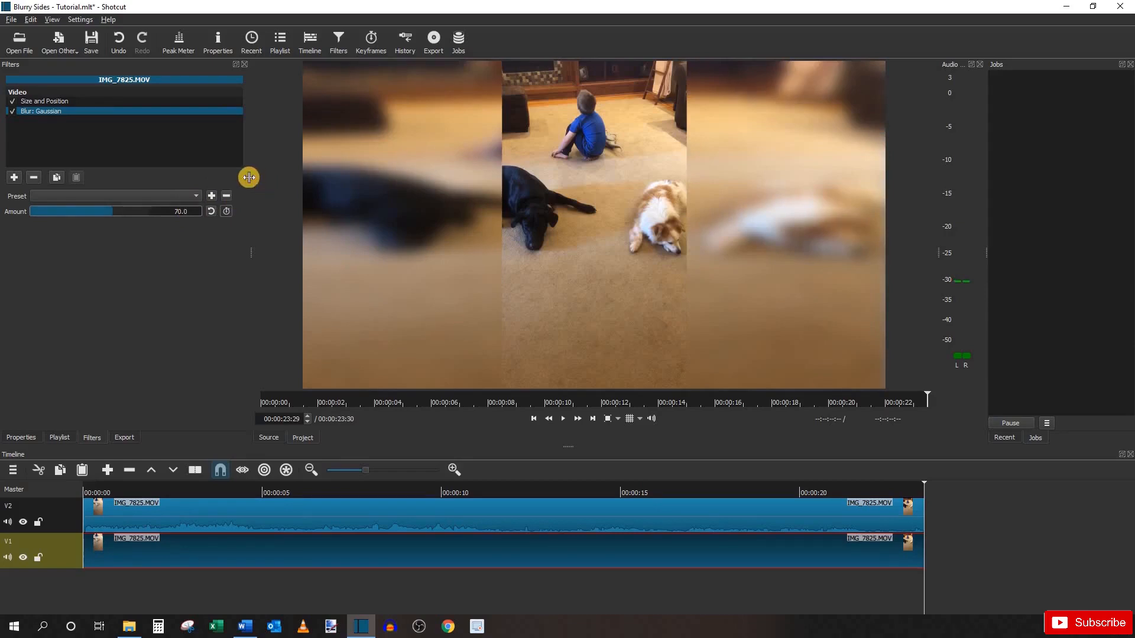
{"action": "mouse_move", "coordinate": [90, 234]}
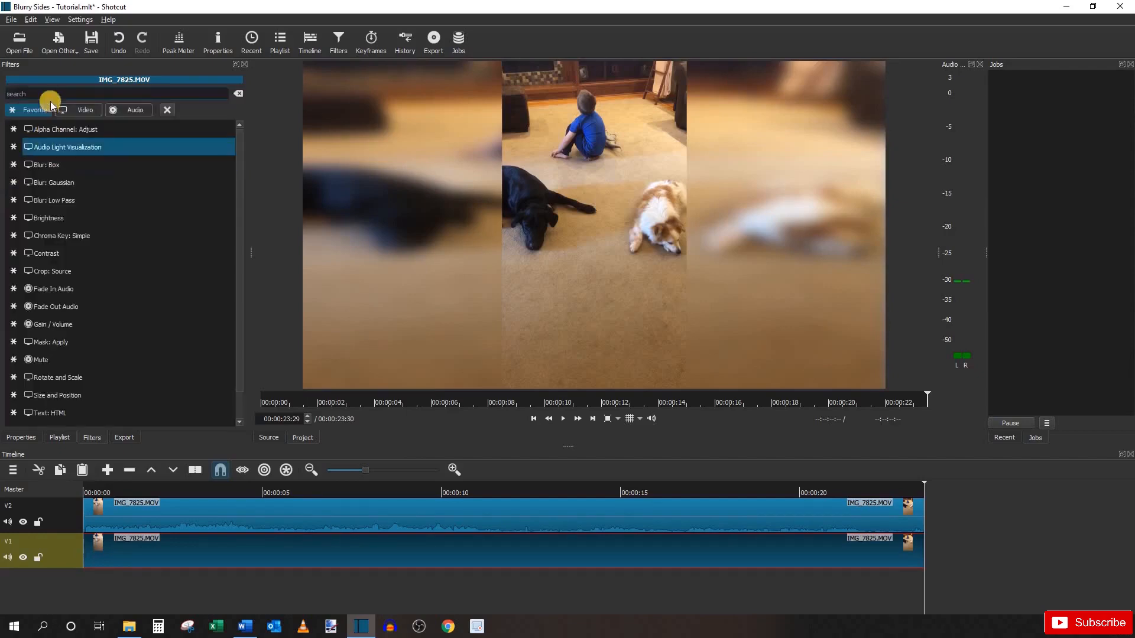
Add a Brightness filter to the blurred copy and lower its level to 70%
{"action": "left_click", "coordinate": [56, 199]}
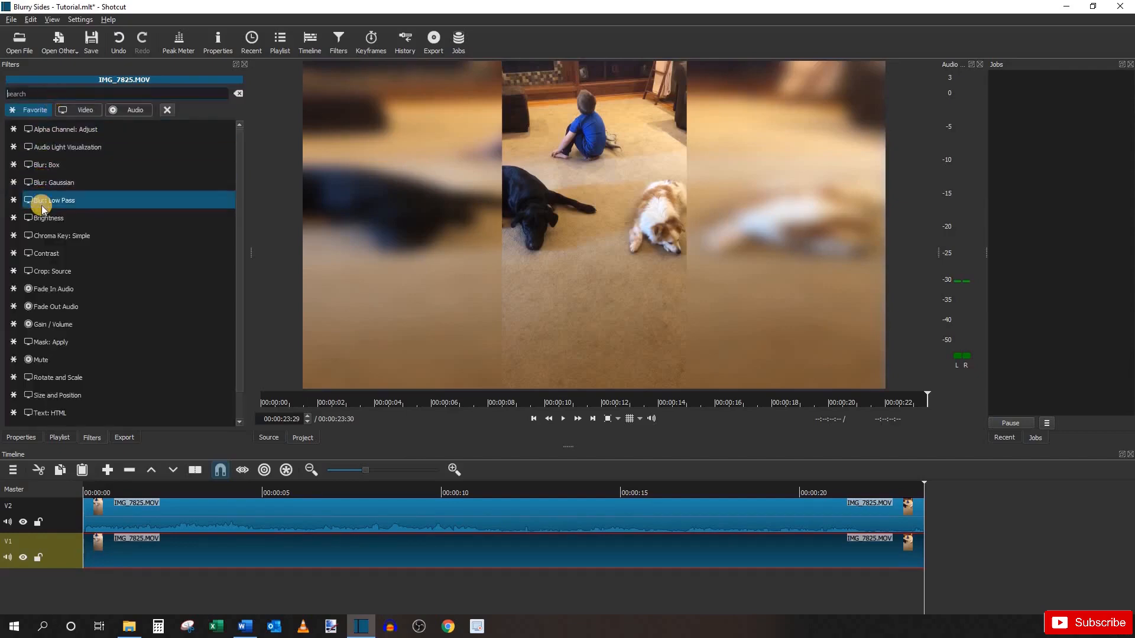
{"action": "type", "text": "bright"}
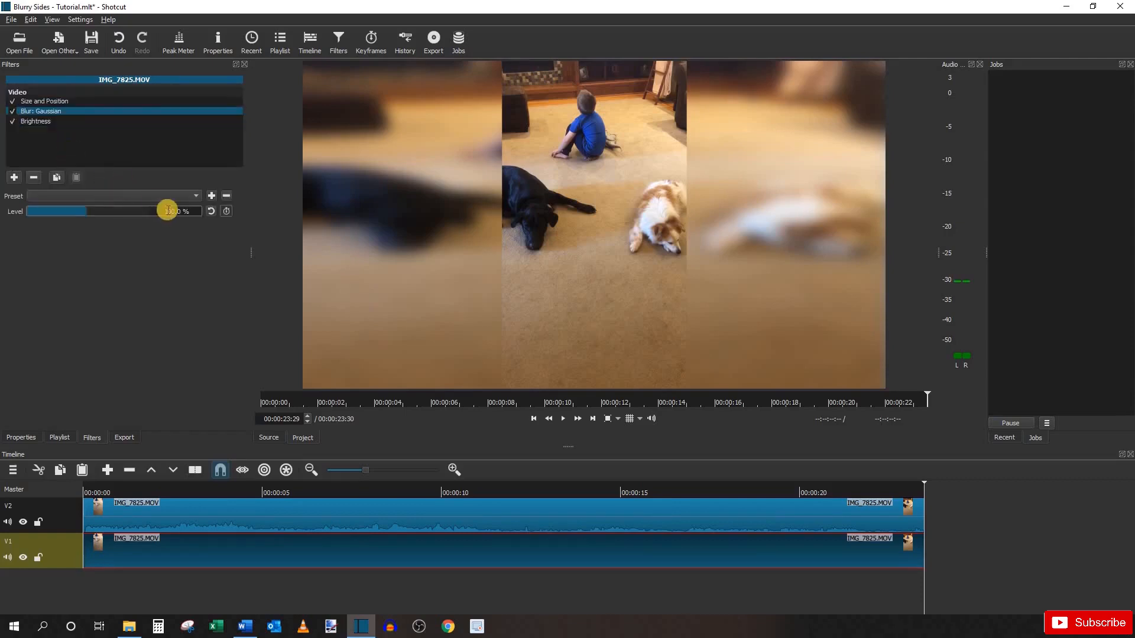
{"action": "left_click", "coordinate": [37, 121]}
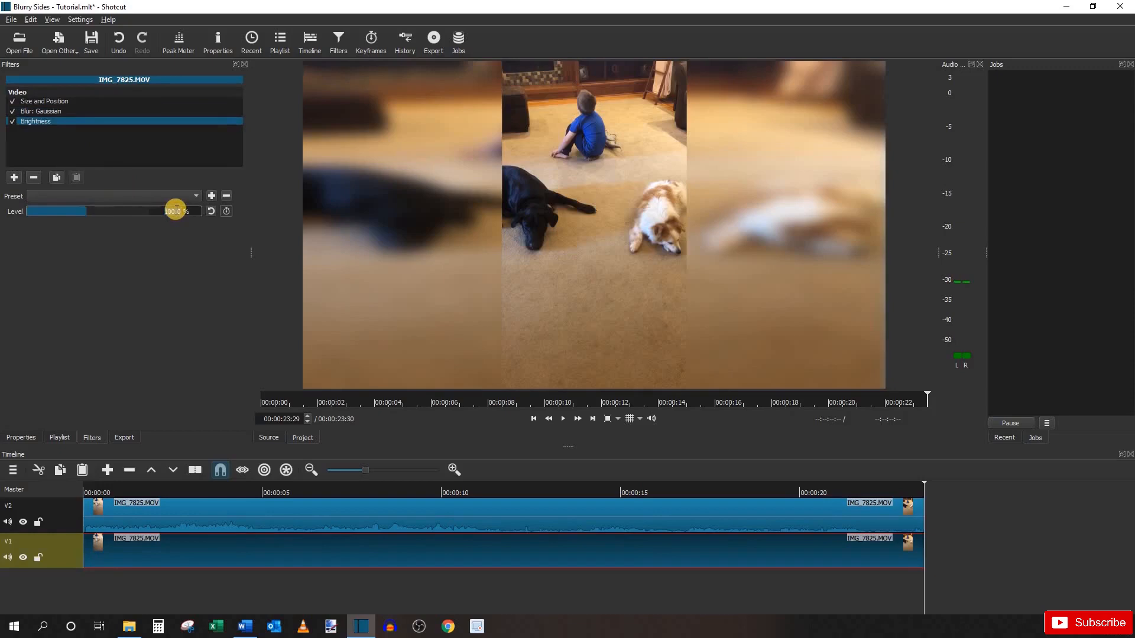
{"action": "left_click_drag", "start_coordinate": [174, 210], "coordinate": [47, 210]}
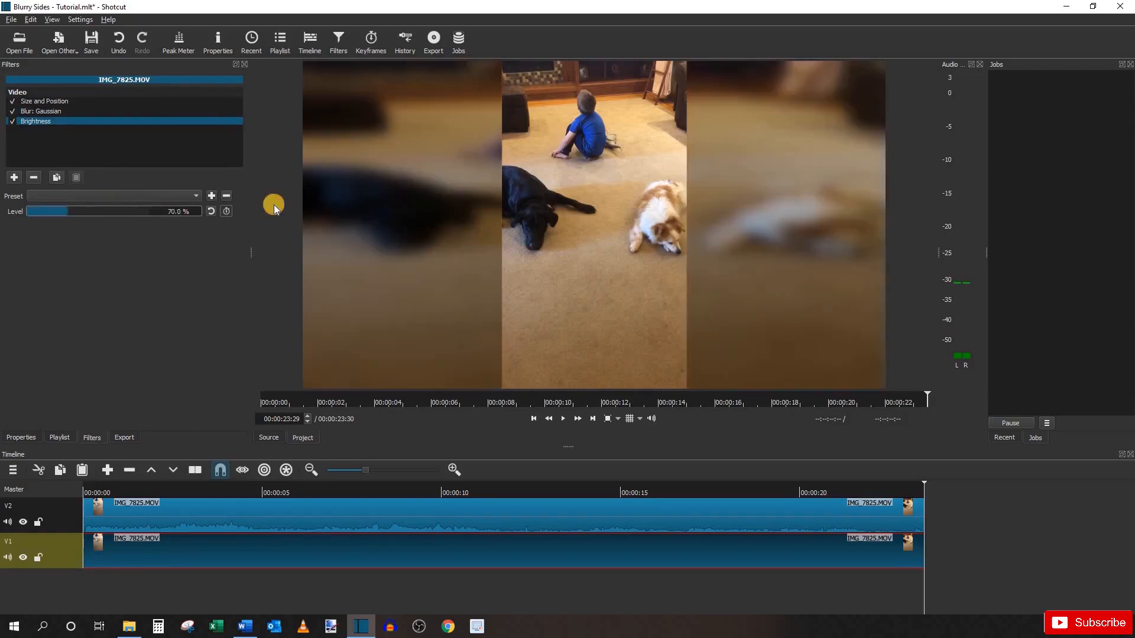
{"action": "mouse_move", "coordinate": [563, 256]}
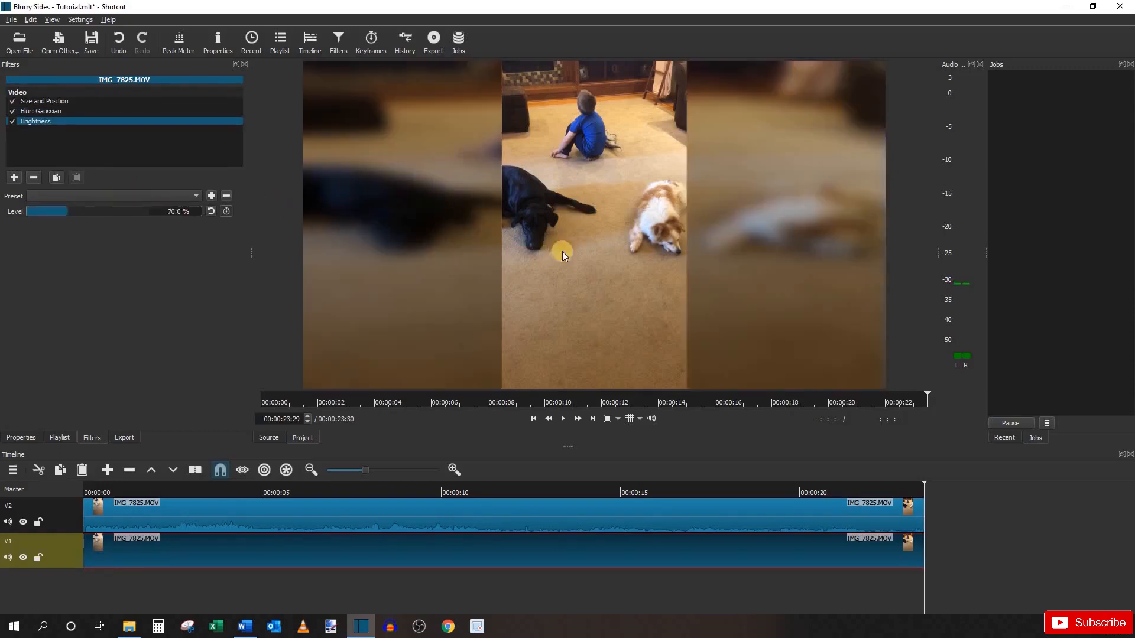